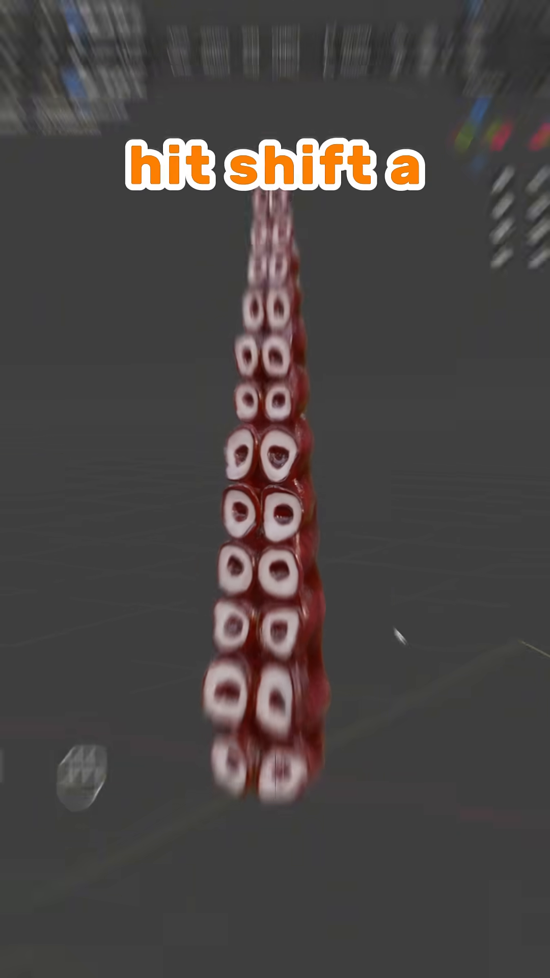
Add a single armature bone standing at the base of the tentacle model.
{"action": "key", "text": "shift+a"}
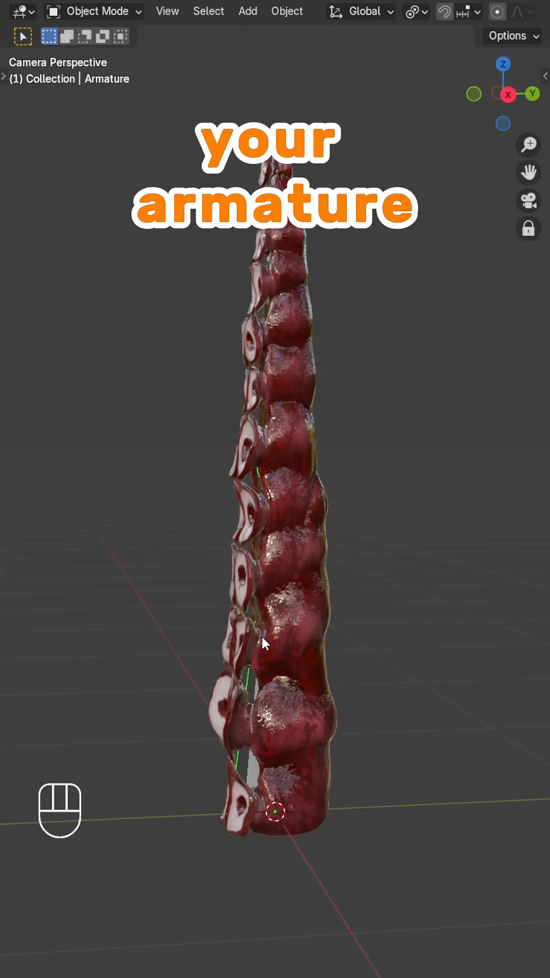
{"action": "key", "text": "q"}
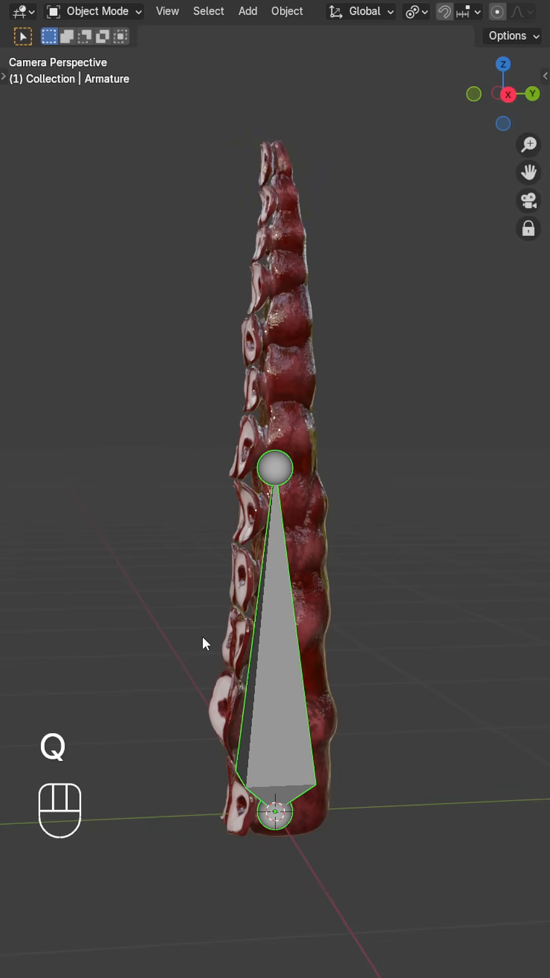
Subdivide the tentacle bone with 7 cuts into a chain of eight segments.
{"action": "key", "text": "Tab"}
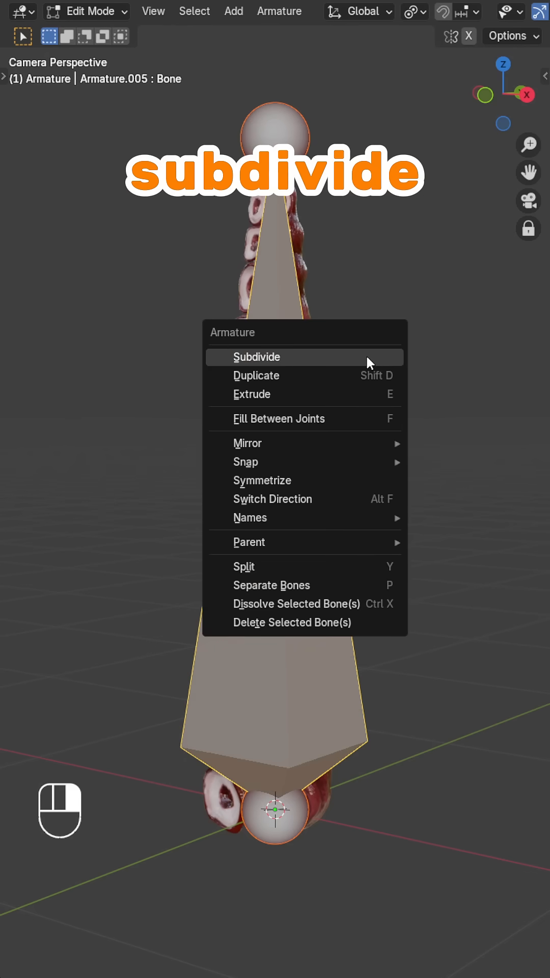
{"action": "left_click", "coordinate": [257, 356]}
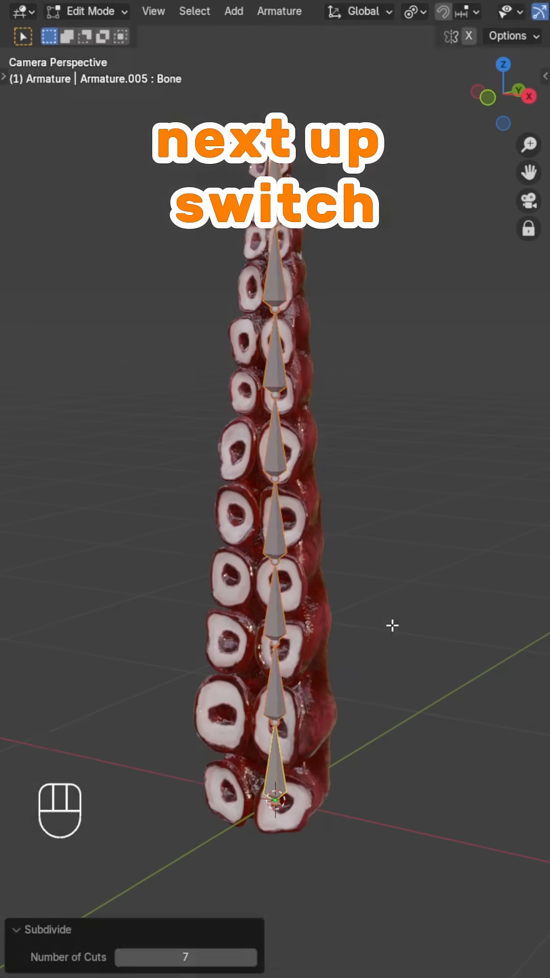
Parent the tentacle mesh to the bone chain with automatic weights and enter pose mode.
{"action": "key", "text": "Tab"}
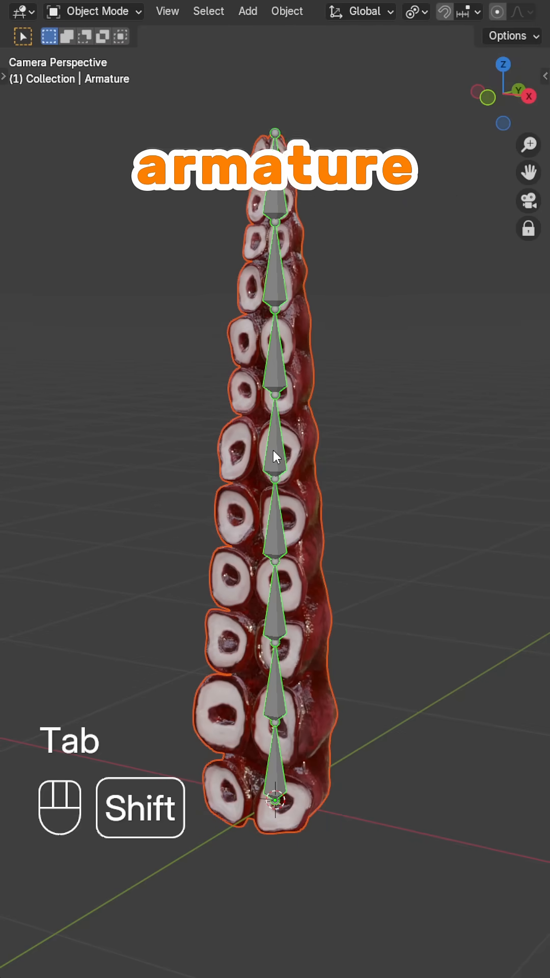
{"action": "key", "text": "ctrl+p"}
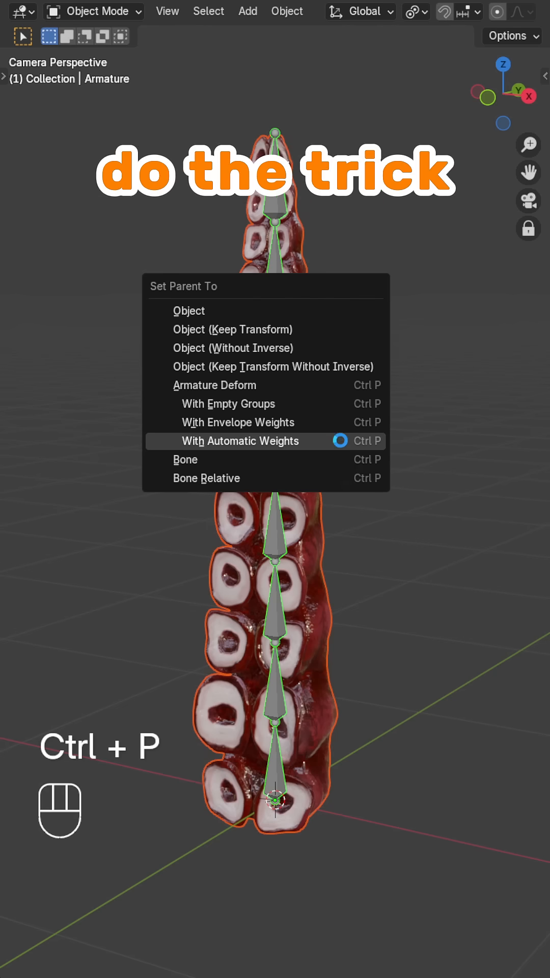
{"action": "left_click", "coordinate": [240, 441]}
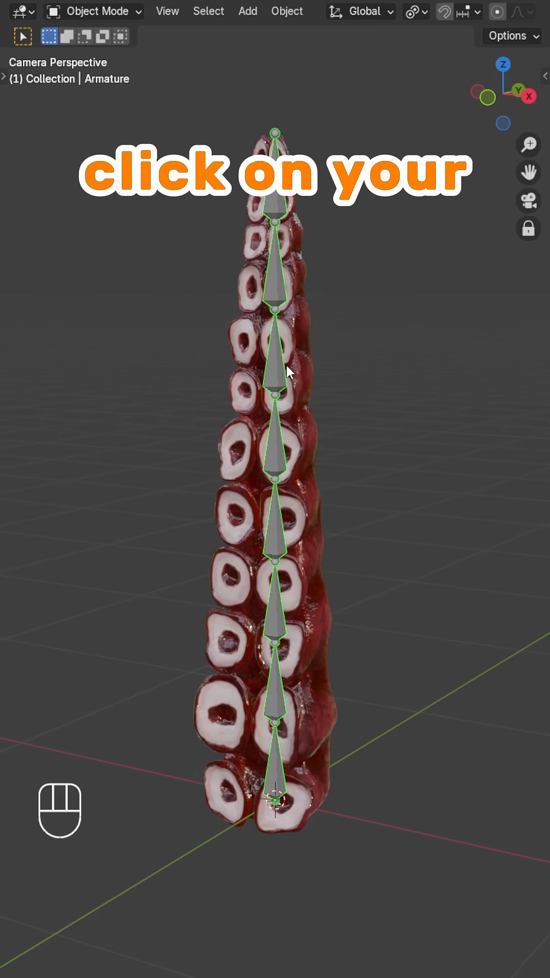
{"action": "key", "text": "Tab"}
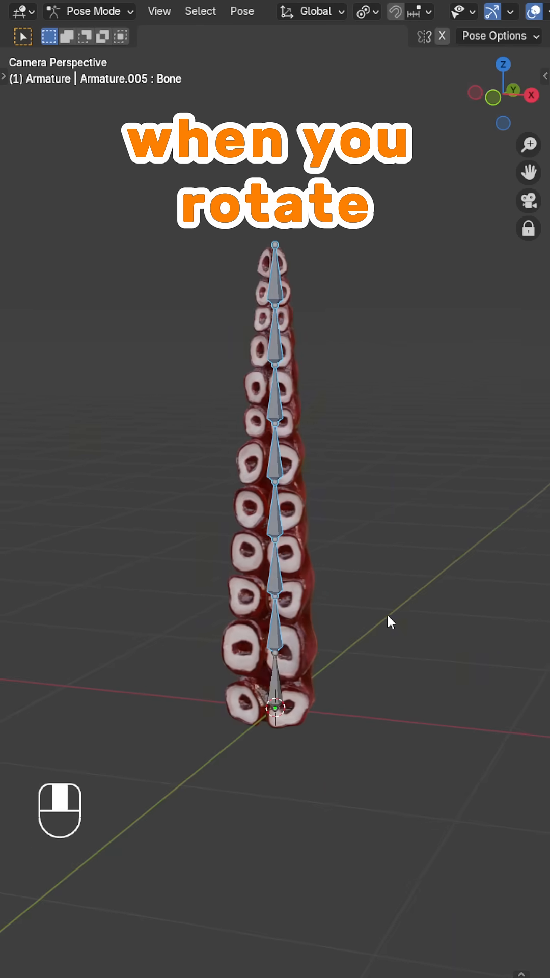
Trackball-rotate the bones into a curl and insert a Rotation keyframe for the pose.
{"action": "key", "text": "r"}
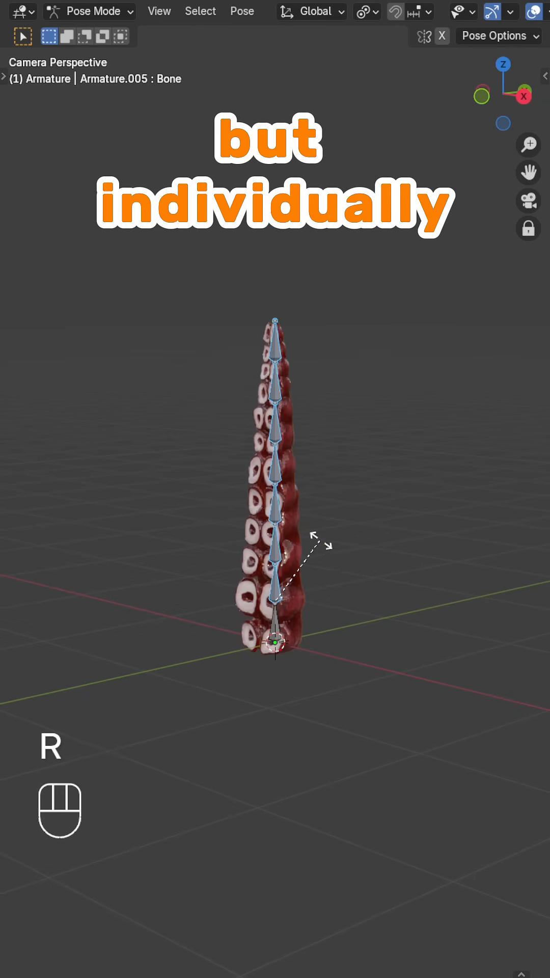
{"action": "key", "text": "r"}
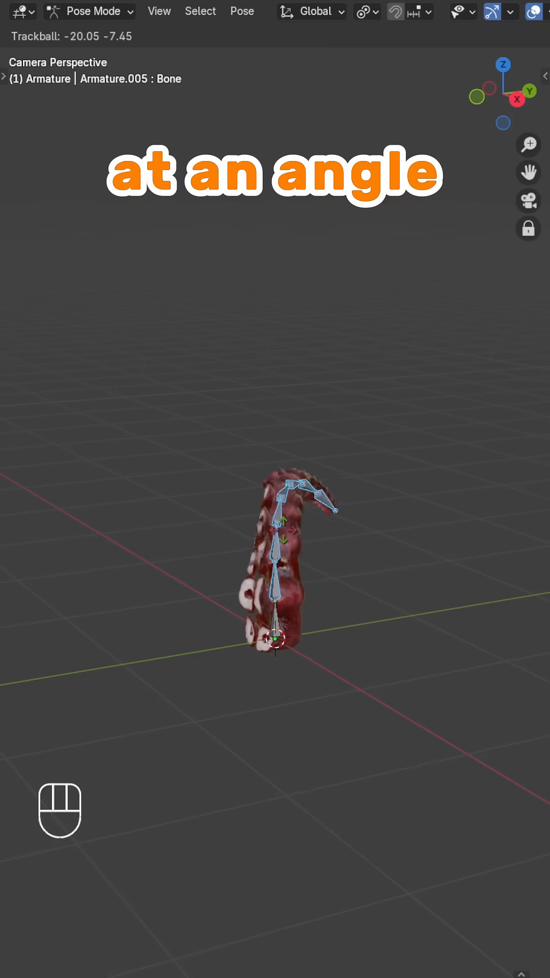
{"action": "key", "text": "k"}
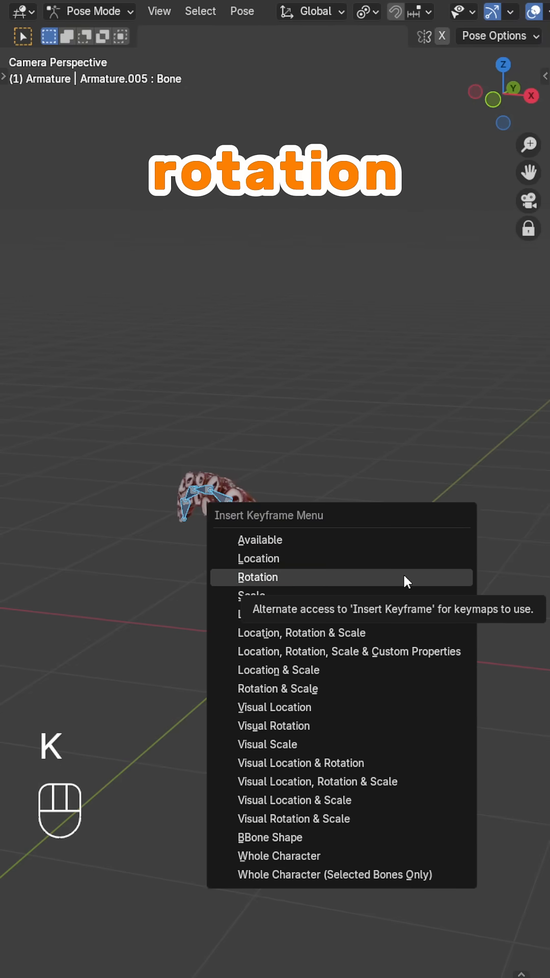
{"action": "left_click", "coordinate": [258, 577]}
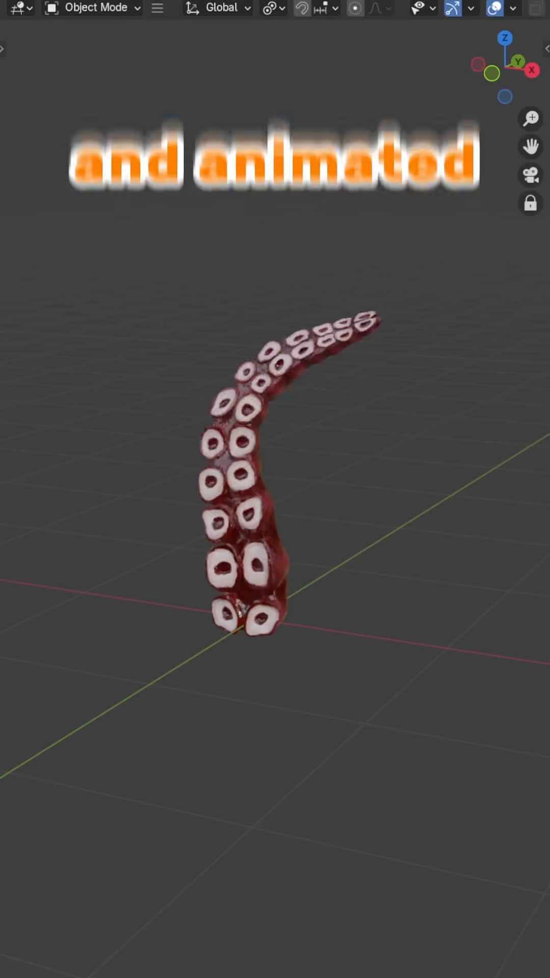